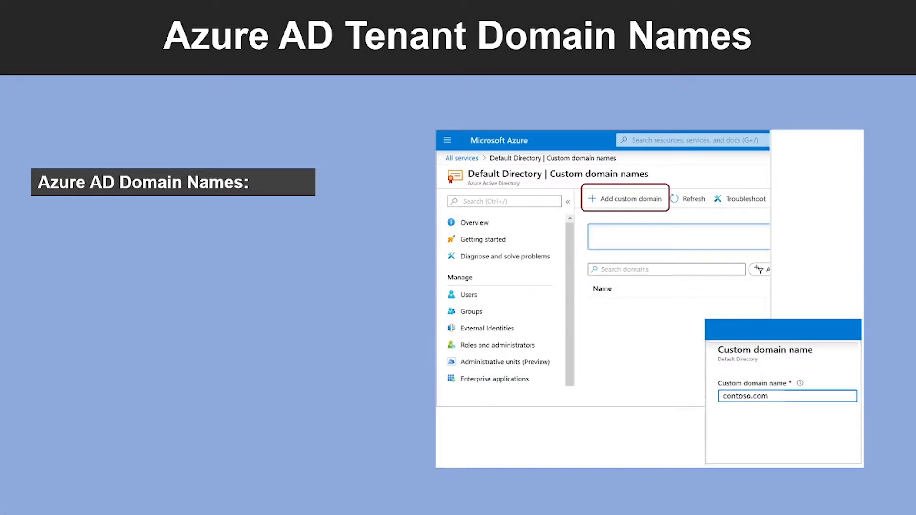
{"action": "mouse_move", "coordinate": [181, 269]}
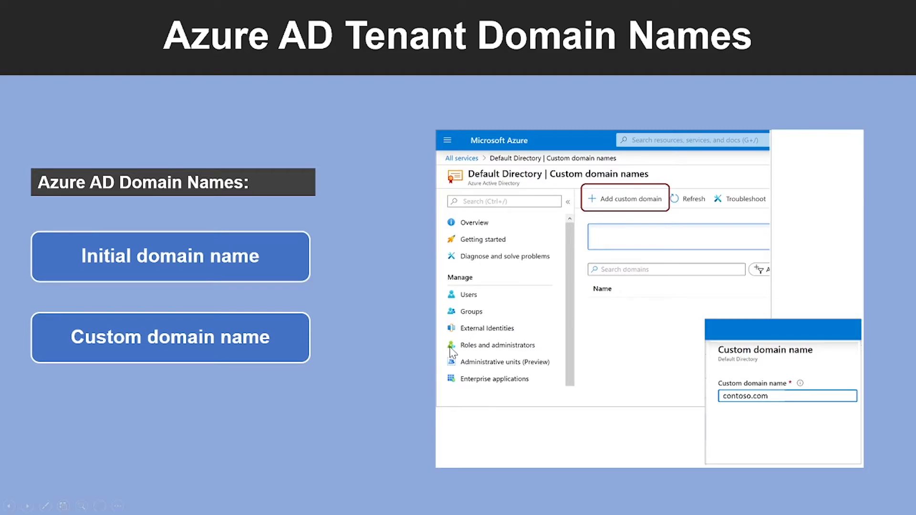
{"action": "mouse_move", "coordinate": [577, 363]}
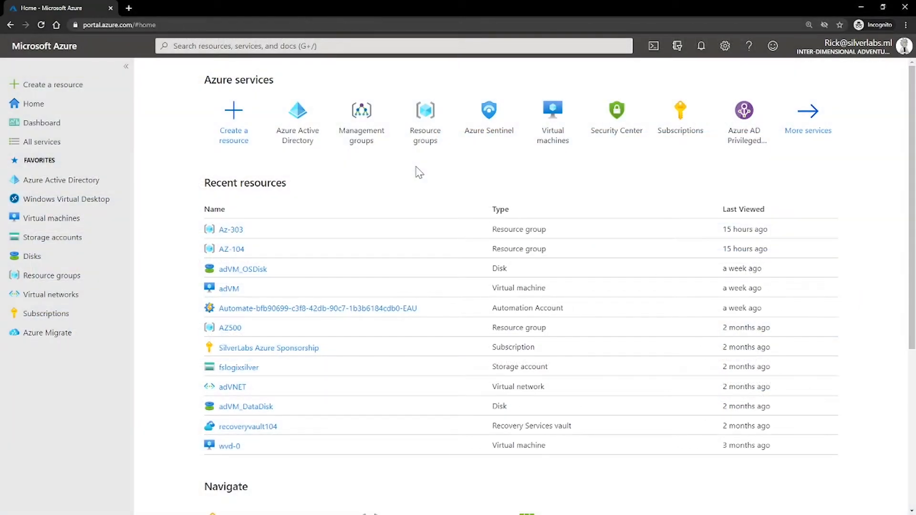
Step: Navigate from Azure Active Directory to the tenant's Custom domain names list
{"action": "left_click", "coordinate": [61, 180]}
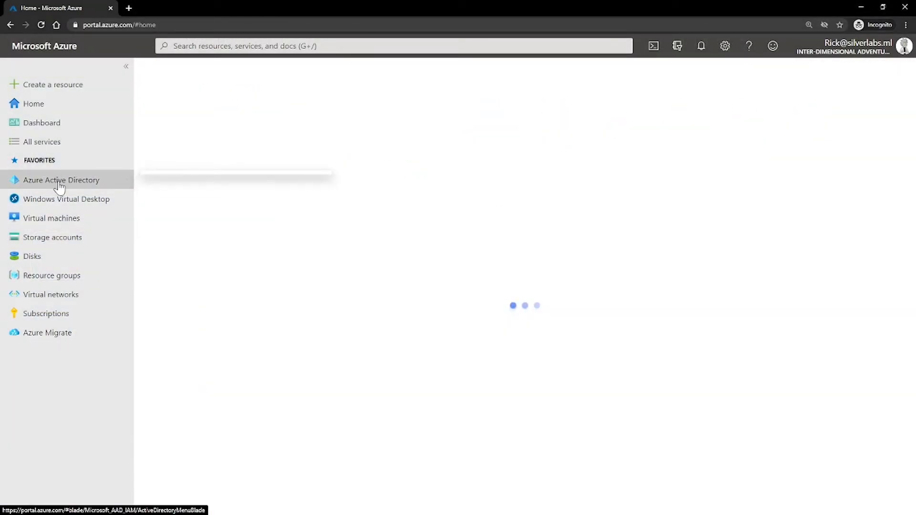
{"action": "left_click", "coordinate": [61, 181]}
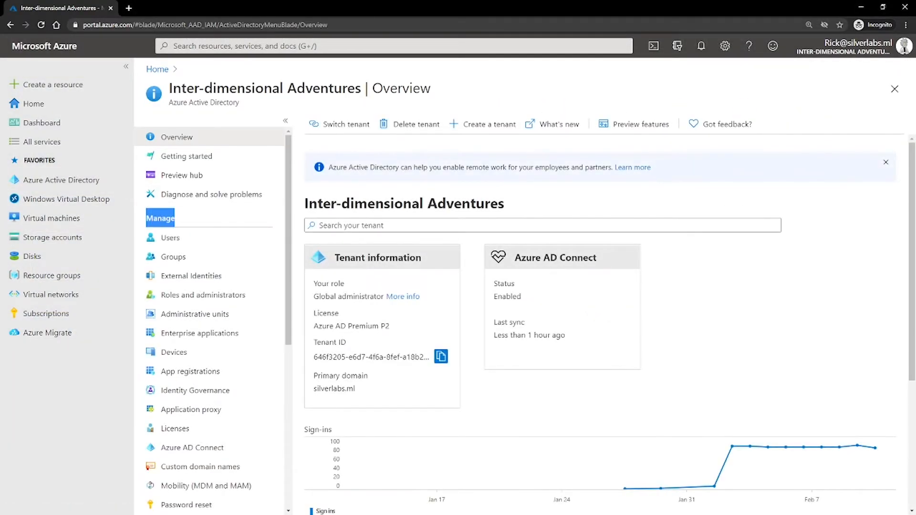
{"action": "scroll", "scroll_direction": "down", "scroll_amount": 3}
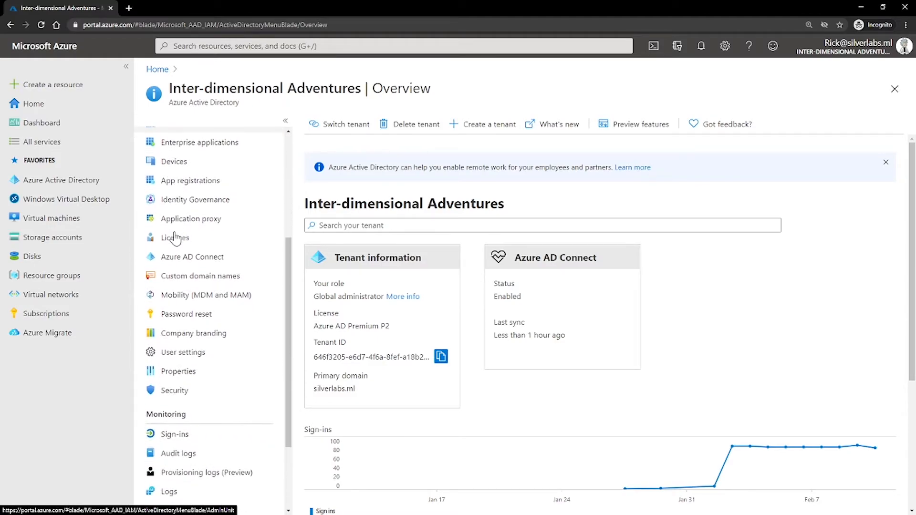
{"action": "mouse_move", "coordinate": [199, 276]}
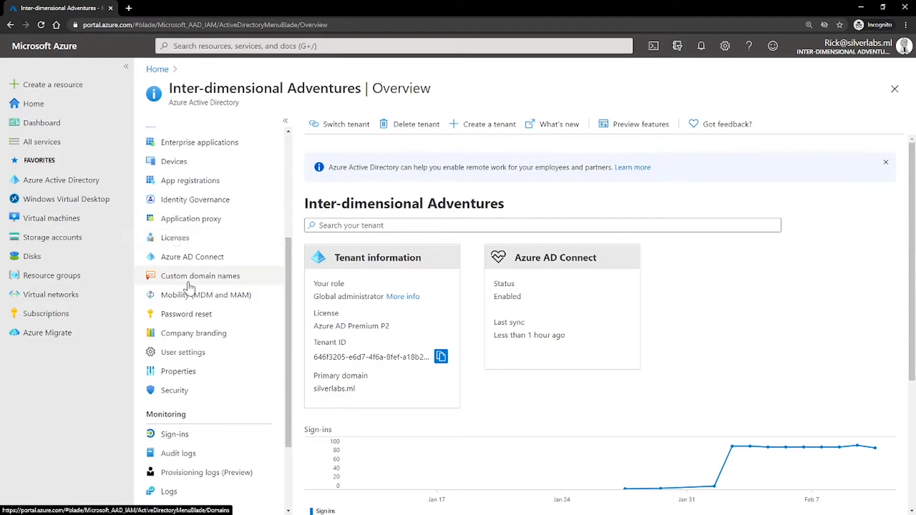
{"action": "left_click", "coordinate": [200, 276]}
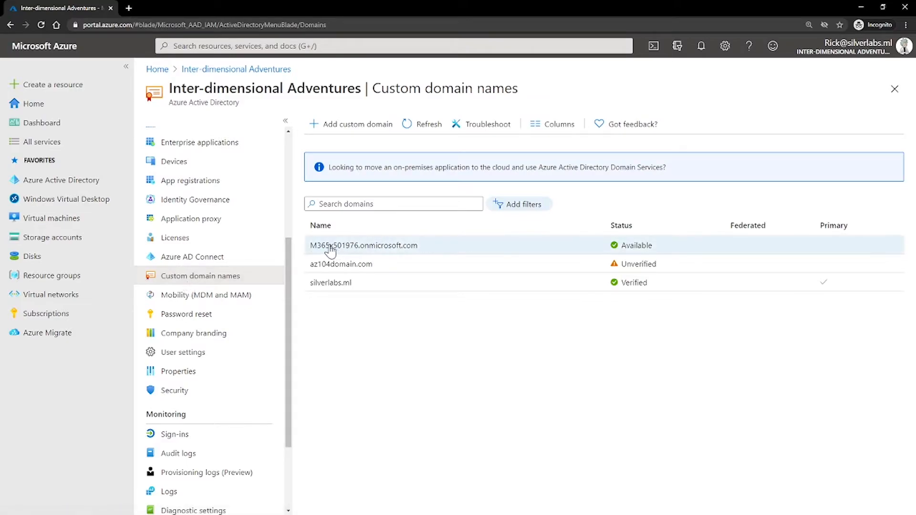
{"action": "mouse_move", "coordinate": [313, 252]}
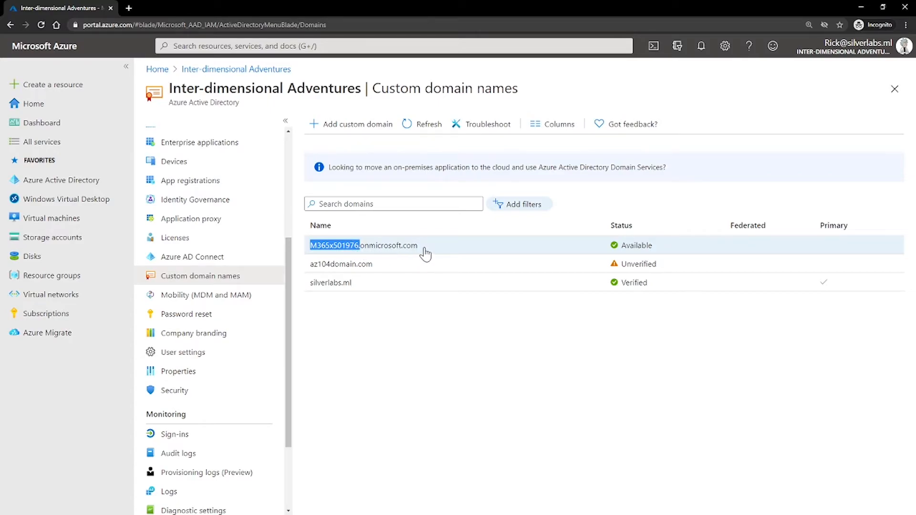
{"action": "mouse_move", "coordinate": [671, 254]}
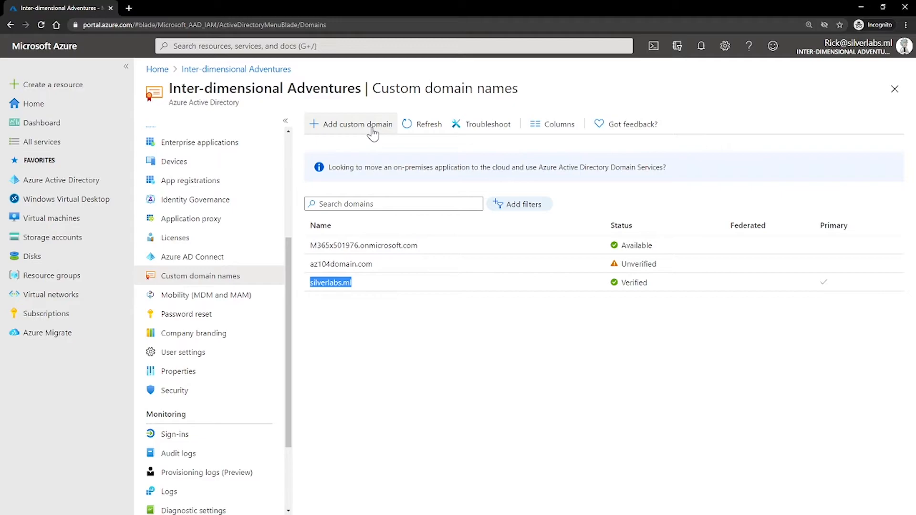
Step: Add the custom domain az303.com to the tenant and show its MX verification record
{"action": "left_click", "coordinate": [352, 124]}
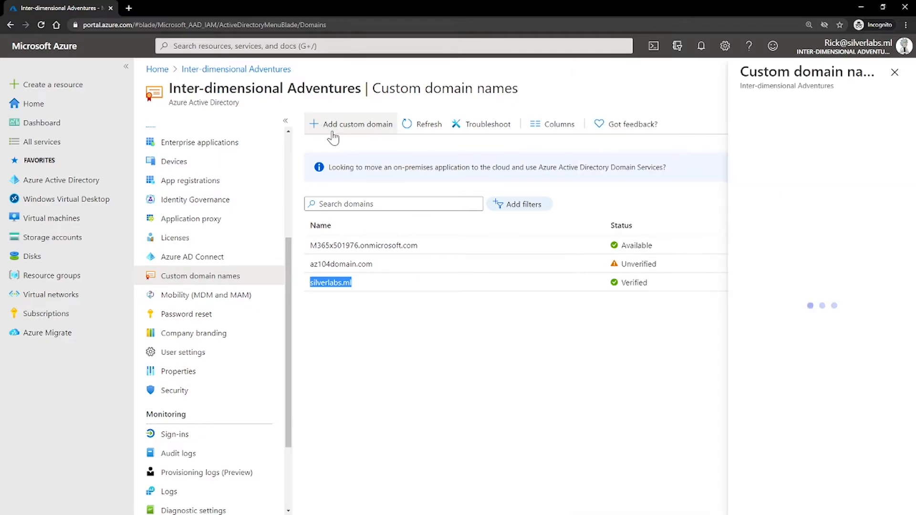
{"action": "left_click", "coordinate": [356, 124]}
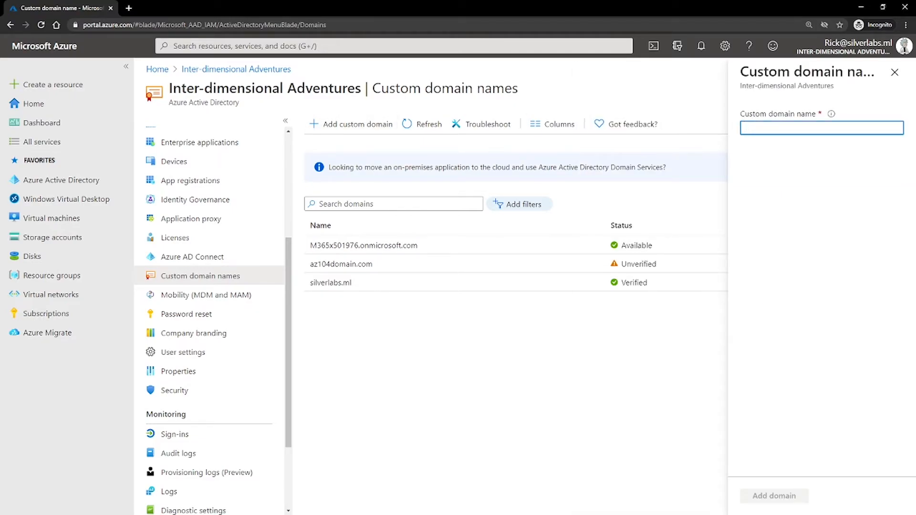
{"action": "type", "text": "az303.com"}
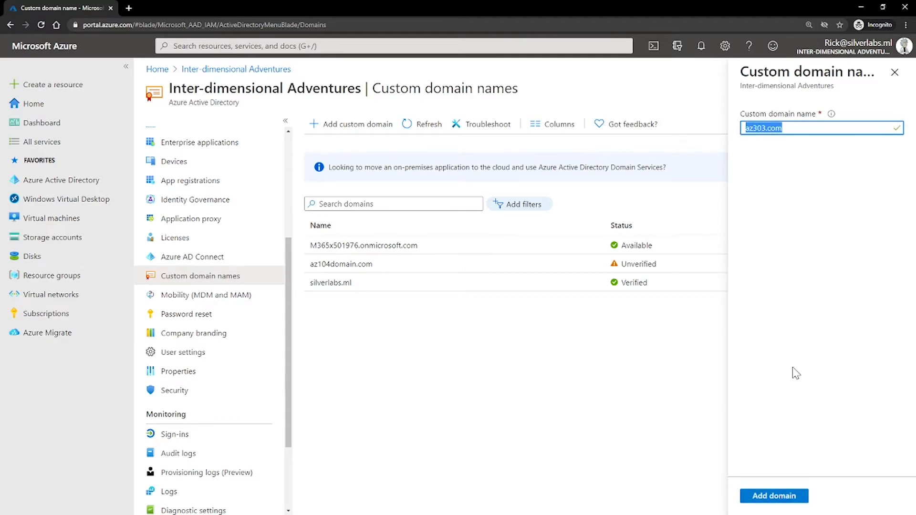
{"action": "left_click", "coordinate": [773, 496]}
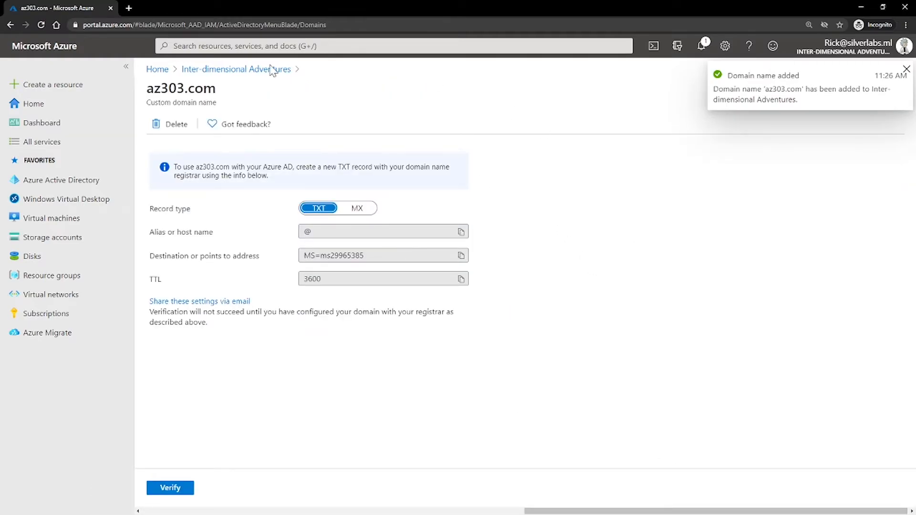
{"action": "mouse_move", "coordinate": [219, 97]}
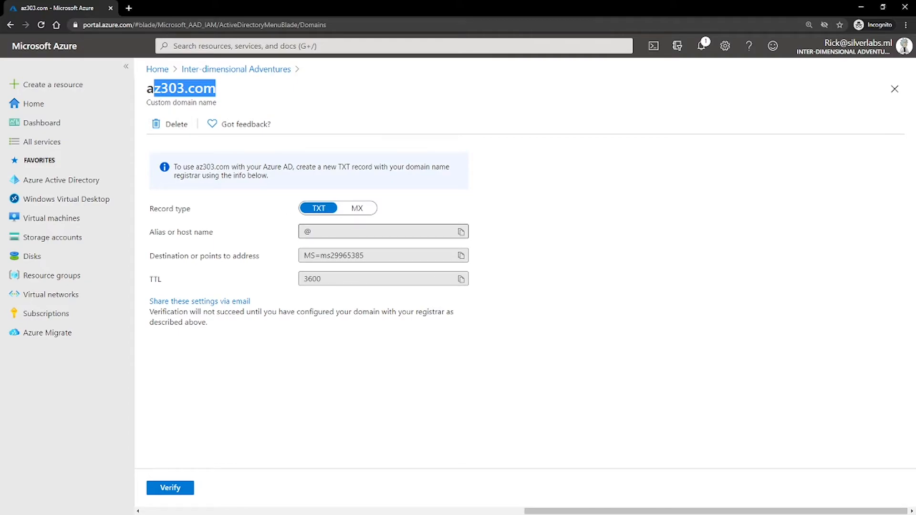
{"action": "mouse_move", "coordinate": [357, 208]}
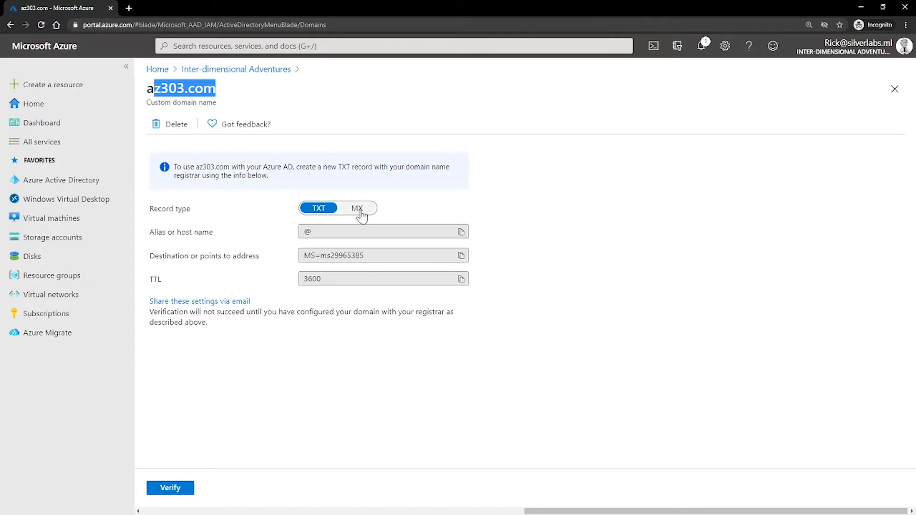
{"action": "left_click", "coordinate": [356, 208]}
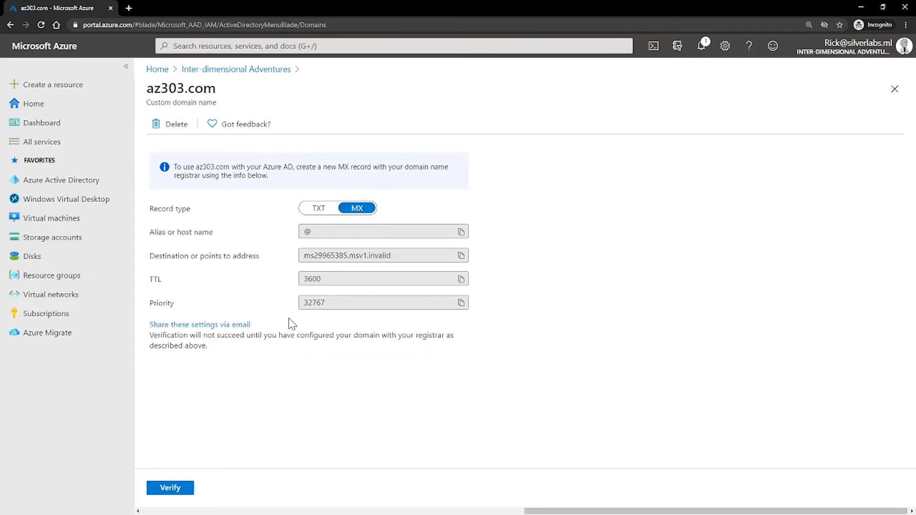
Step: Return to the domain list and reopen az303.com's TXT verification record details
{"action": "left_click", "coordinate": [894, 89]}
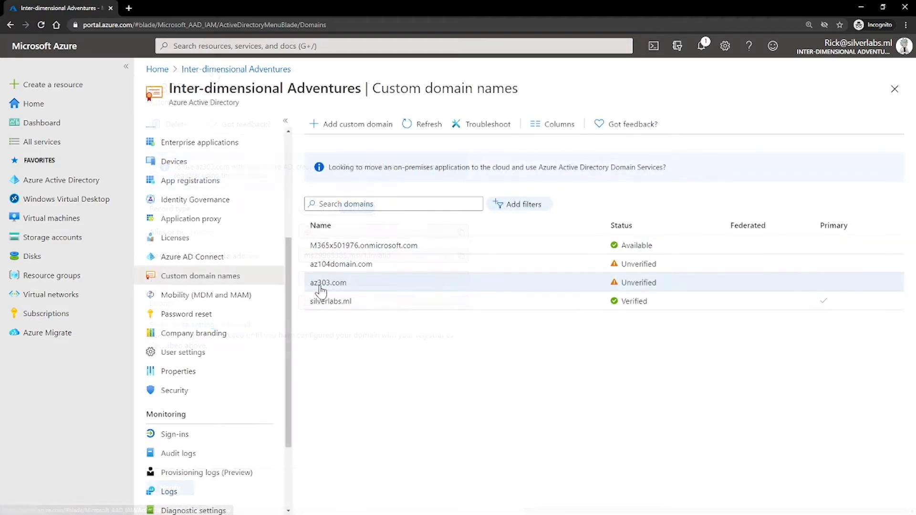
{"action": "double_click", "coordinate": [639, 282]}
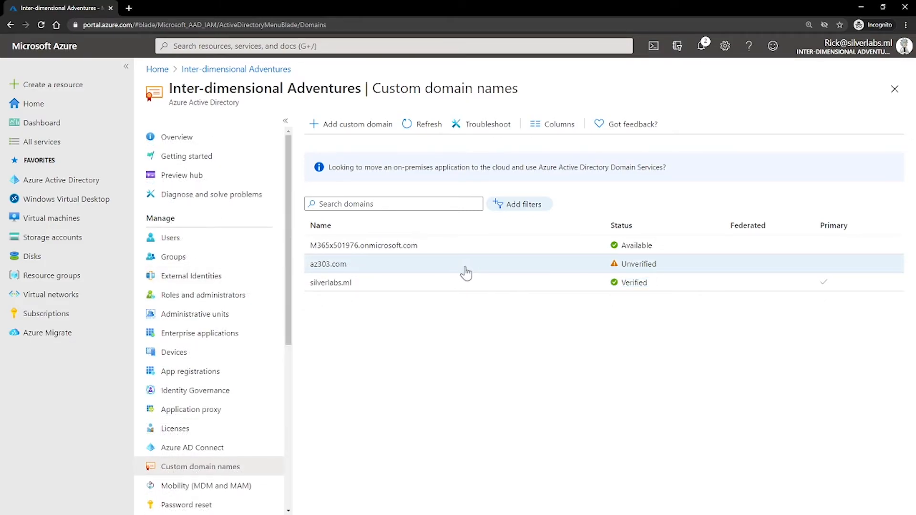
{"action": "left_click", "coordinate": [327, 263]}
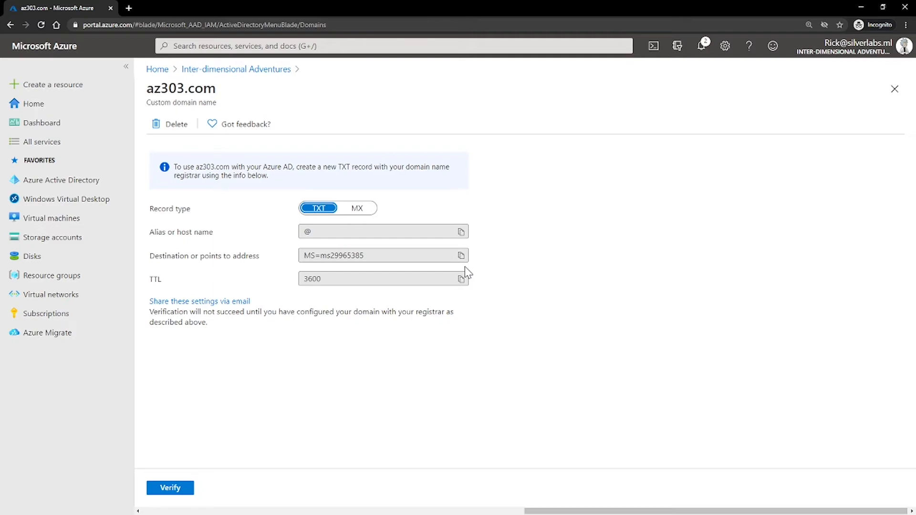
{"action": "mouse_move", "coordinate": [397, 154]}
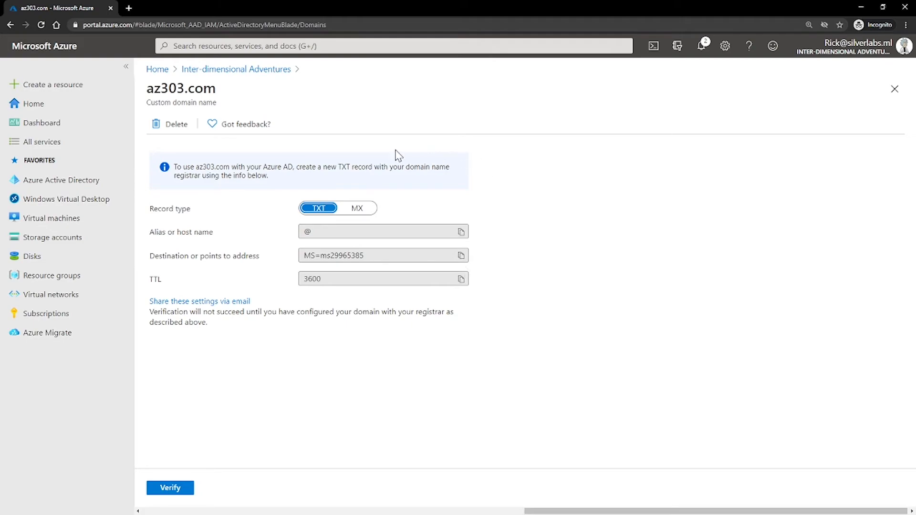
{"action": "mouse_move", "coordinate": [379, 155]}
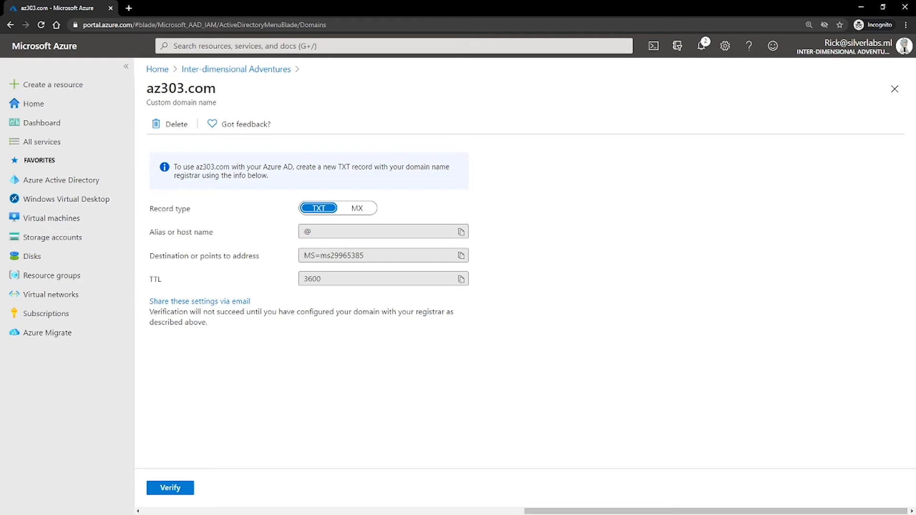
Step: Switch az303.com's verification record view from TXT to MX (priority 32767)
{"action": "left_click", "coordinate": [356, 207]}
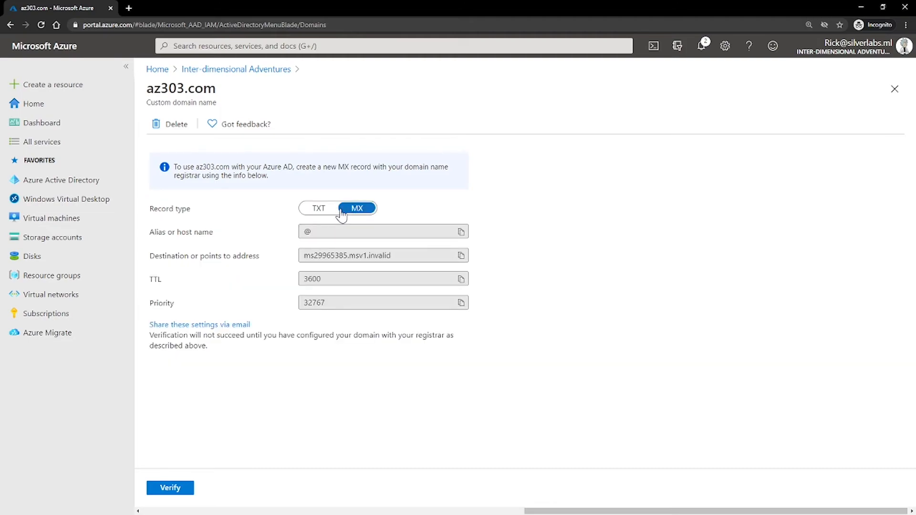
{"action": "mouse_move", "coordinate": [189, 437]}
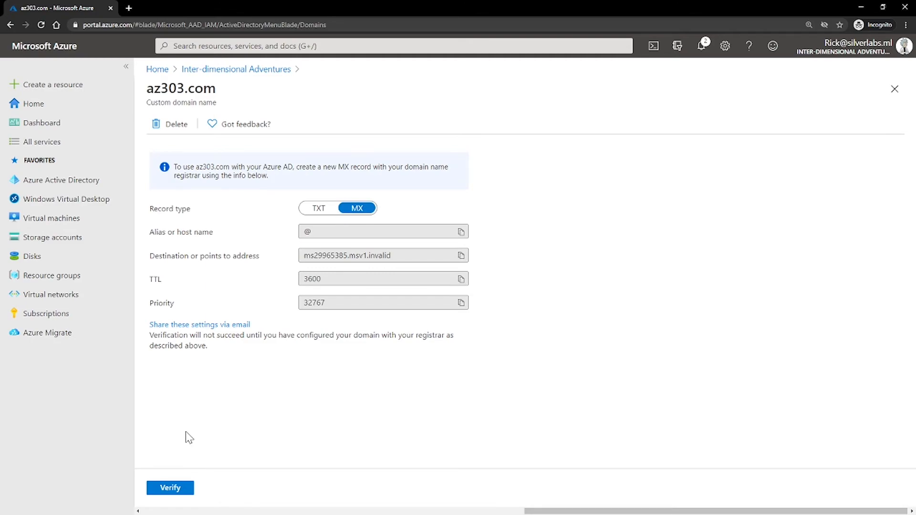
{"action": "mouse_move", "coordinate": [214, 456]}
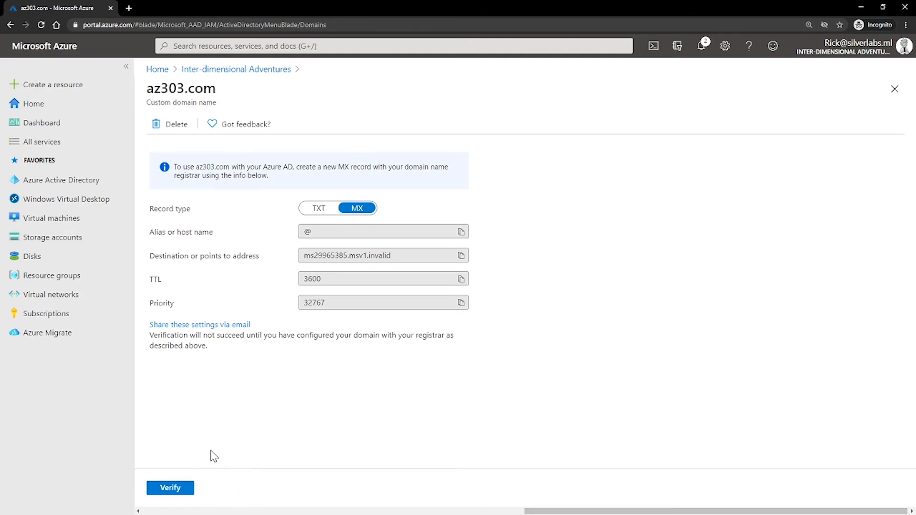
{"action": "mouse_move", "coordinate": [193, 453]}
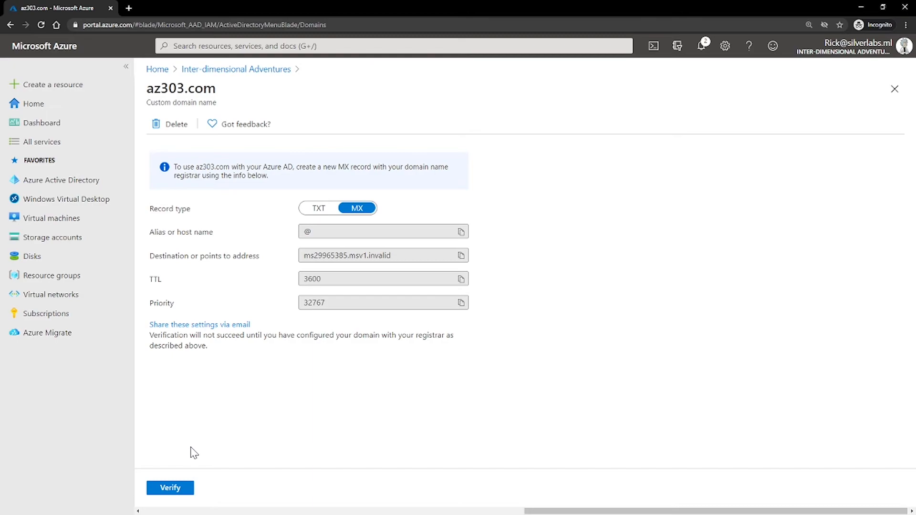